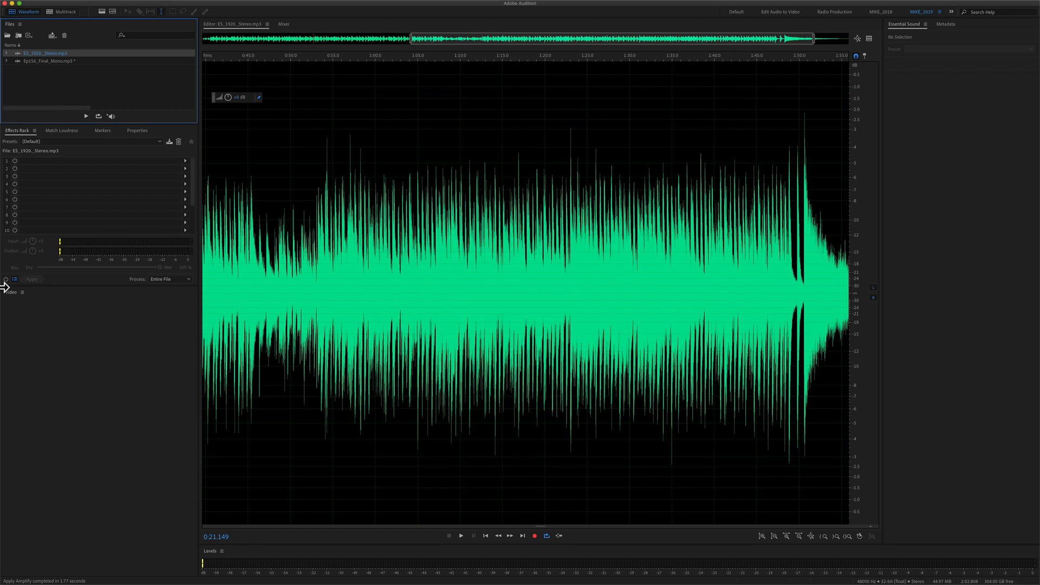
Load Ep156_Final_Stereo.mp3 from the Files panel into the Waveform Editor
left_click(43, 53)
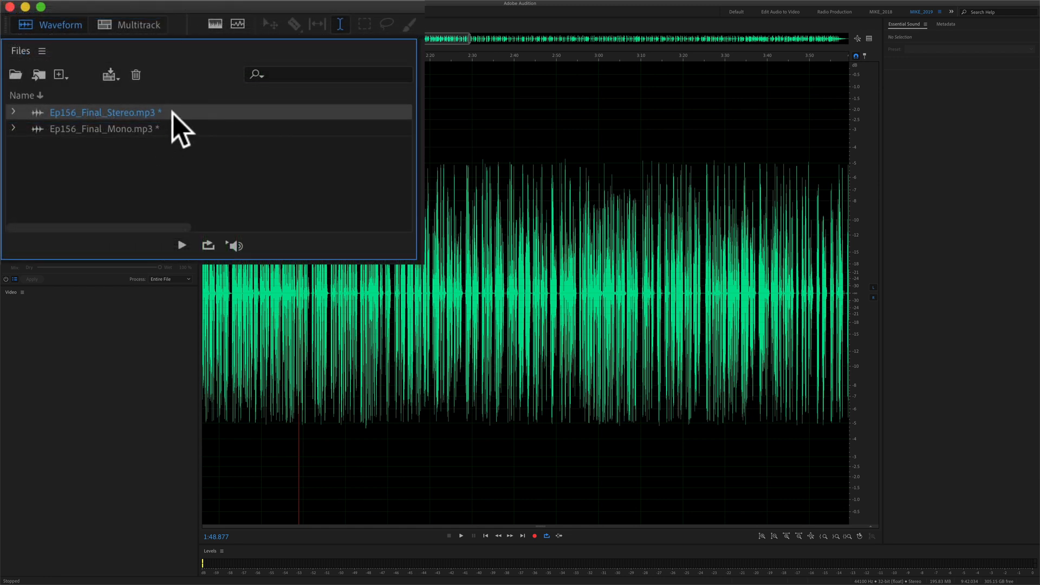
mouse_move(182, 152)
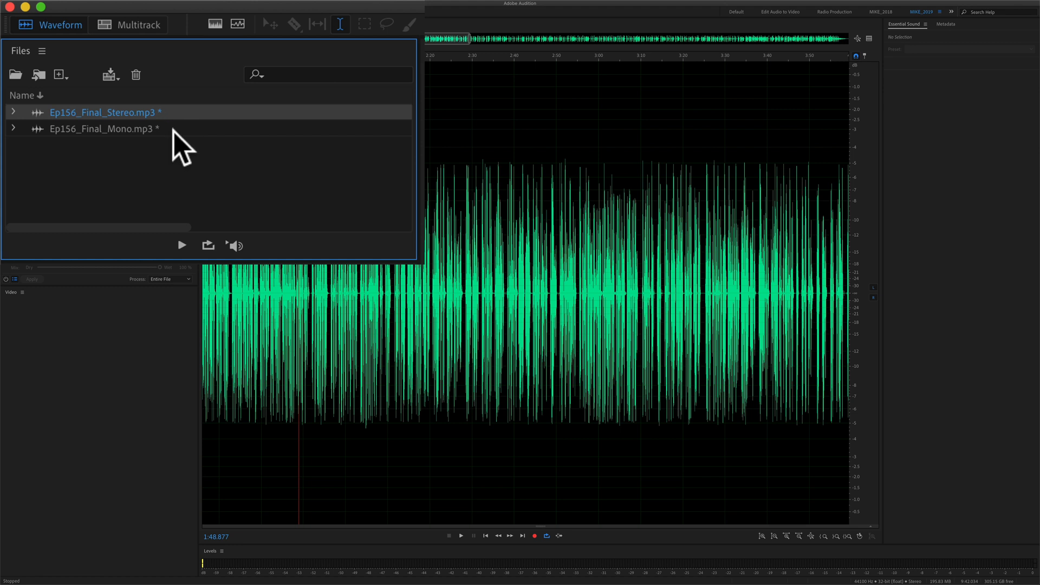
Load Ep156_Final_Mono.mp3 into the Waveform Editor to see its single waveform
left_click(102, 129)
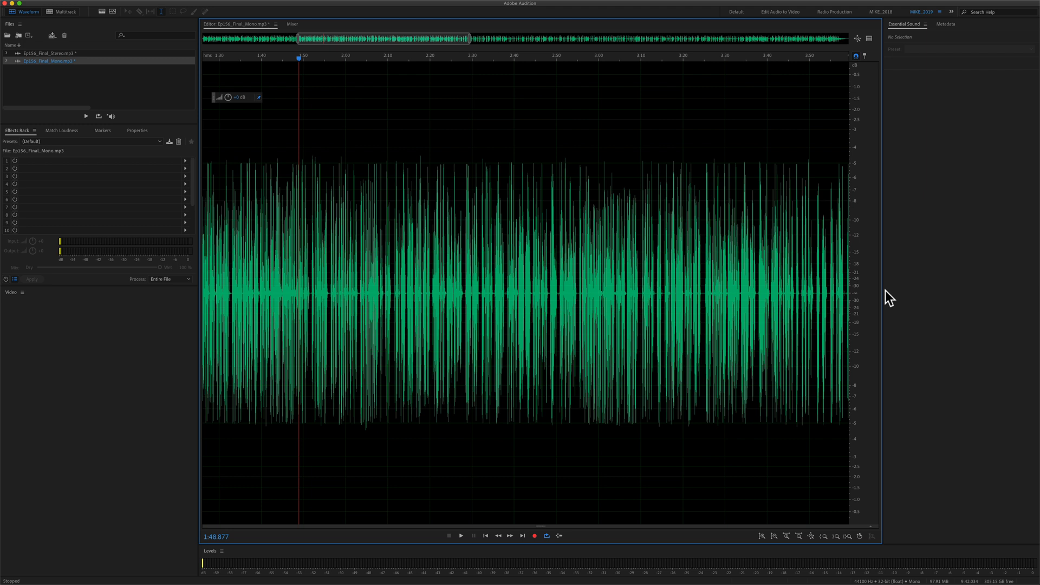
mouse_move(869, 307)
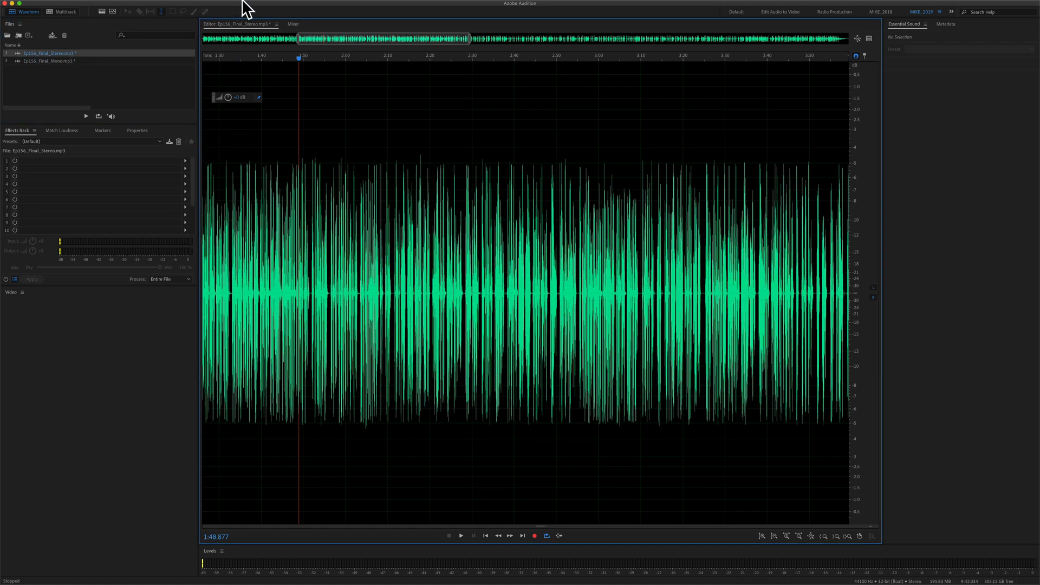
Use the View menu's Waveform Channels to uncheck Layered for the stereo file
left_click(344, 6)
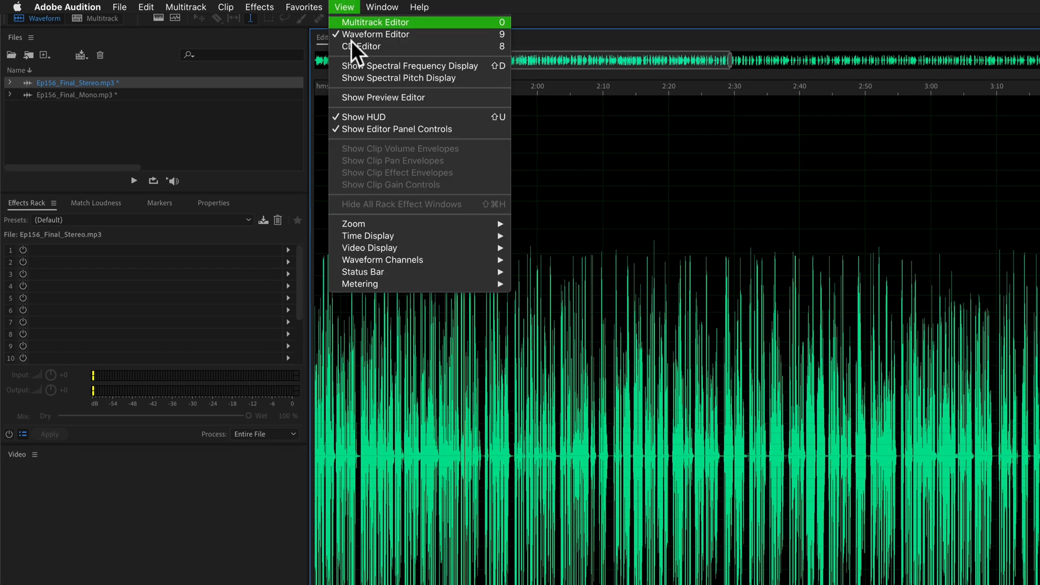
mouse_move(403, 260)
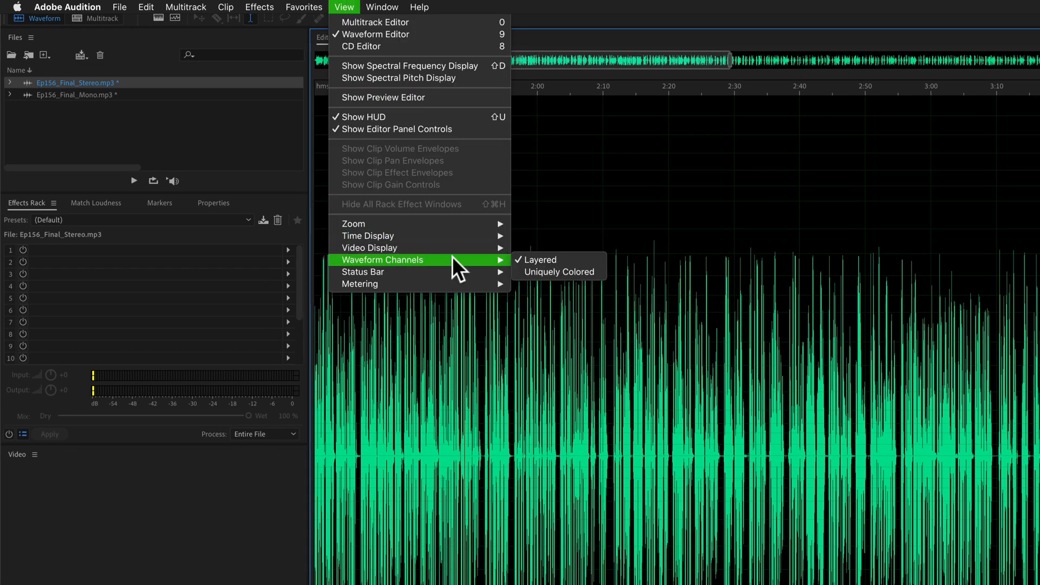
mouse_move(567, 275)
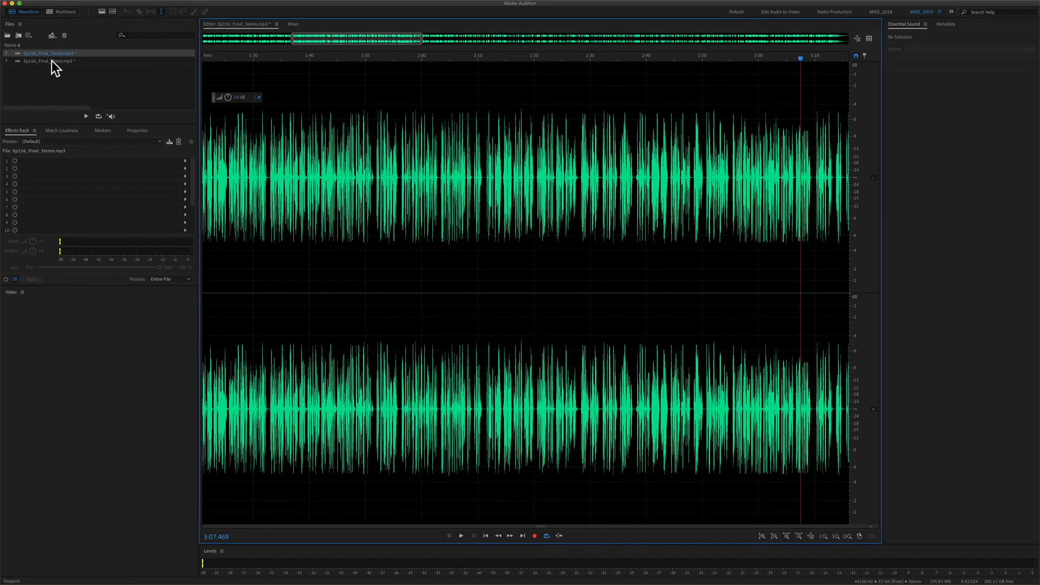
Switch to Ep156_Final_Mono.mp3, then back to Ep156_Final_Stereo.mp3 shown layered
left_click(49, 61)
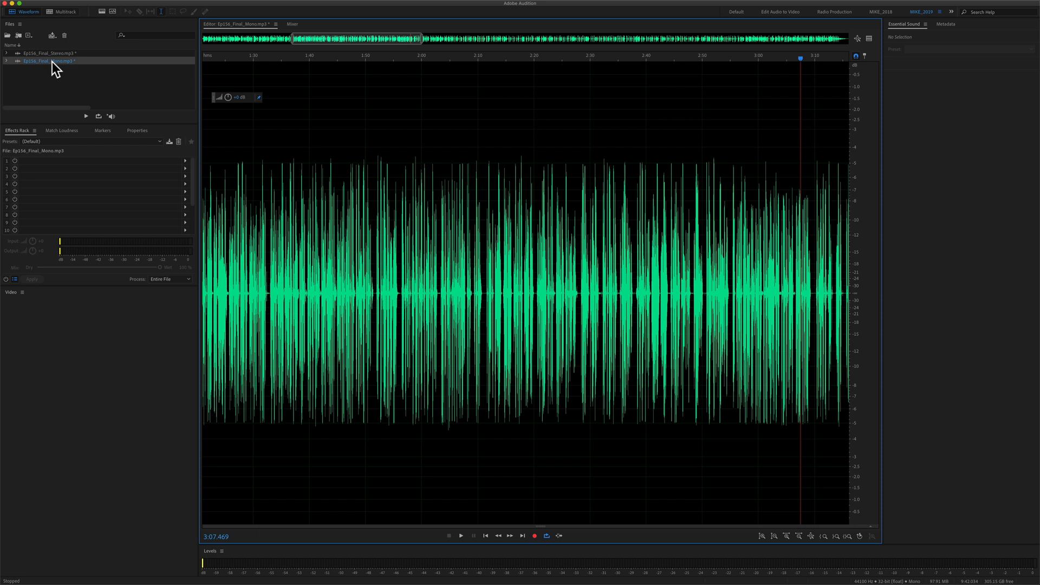
left_click(49, 54)
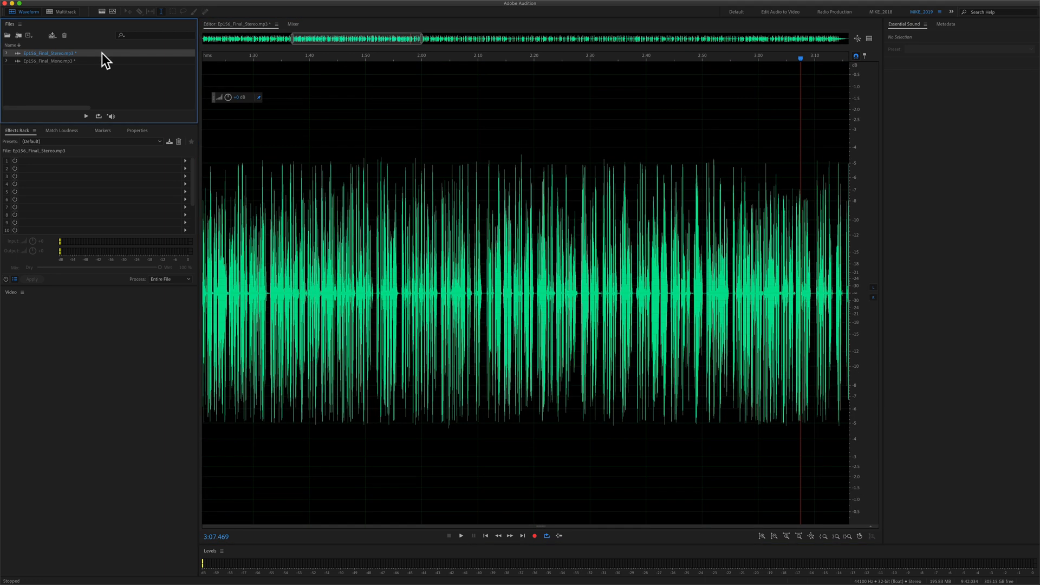
mouse_move(75, 86)
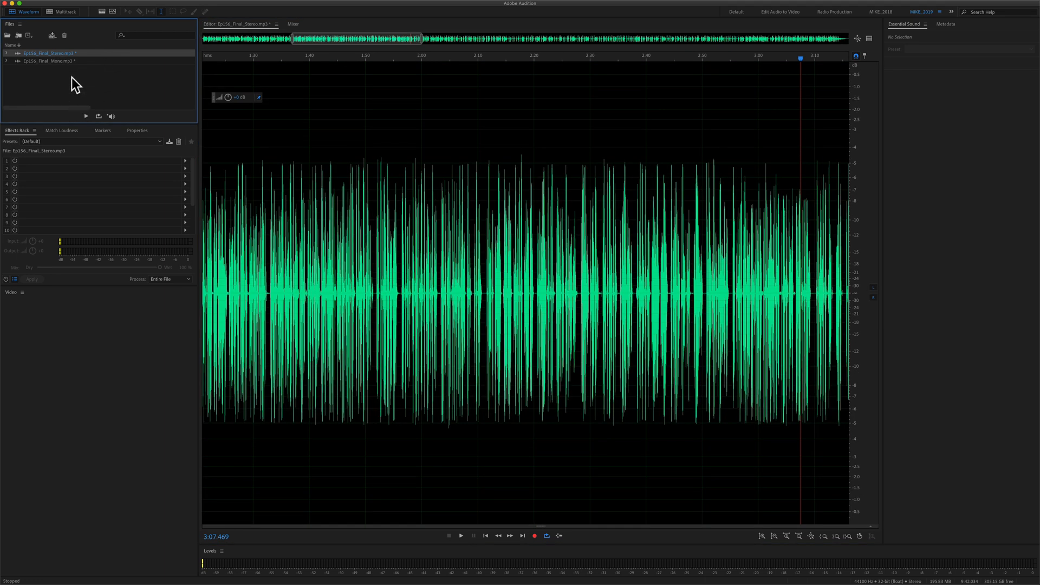
left_click(52, 70)
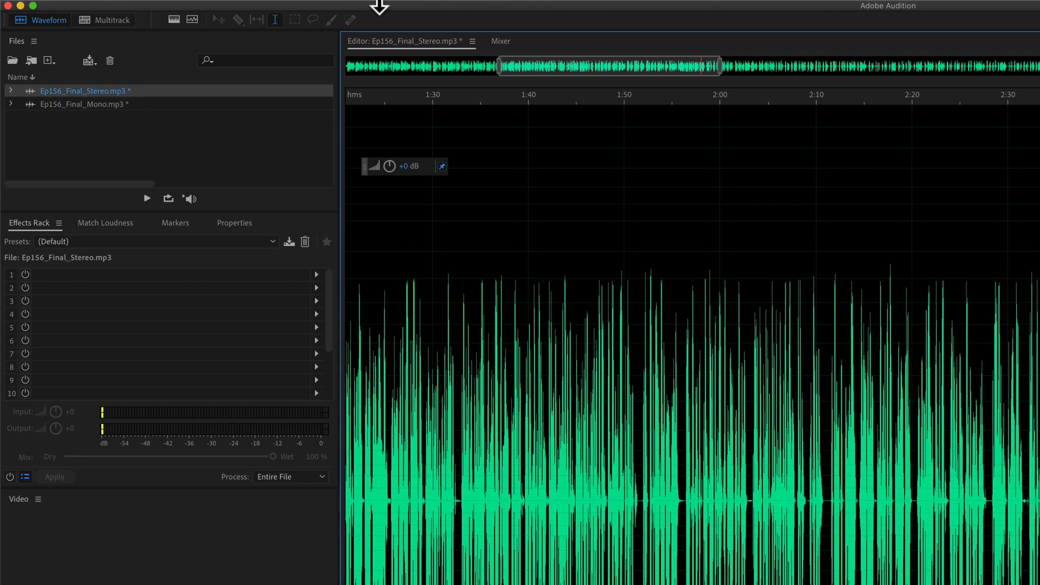
Uncheck Layered under View > Waveform Channels, then choose Uniquely Colored
left_click(377, 7)
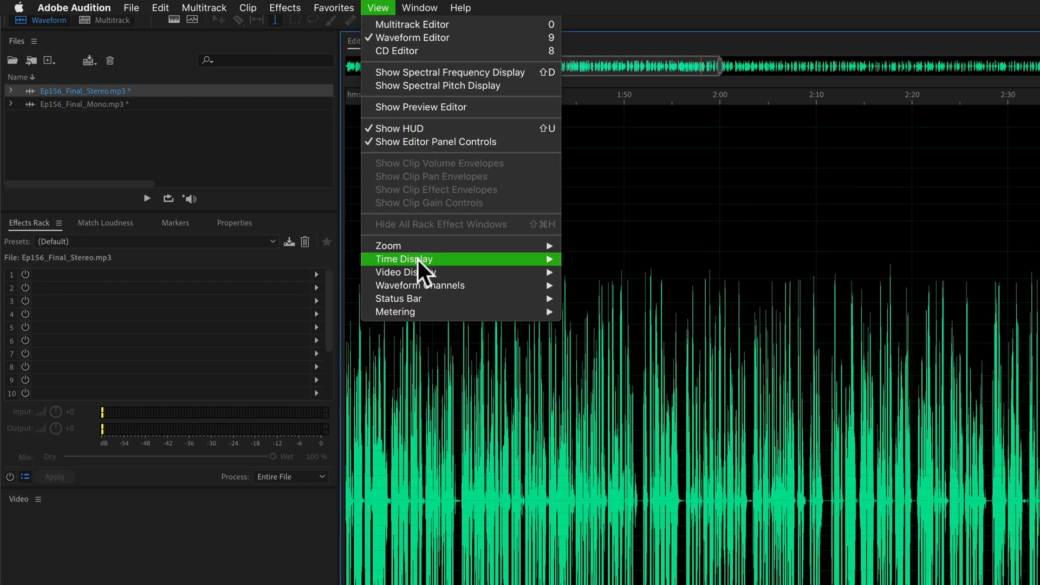
mouse_move(420, 286)
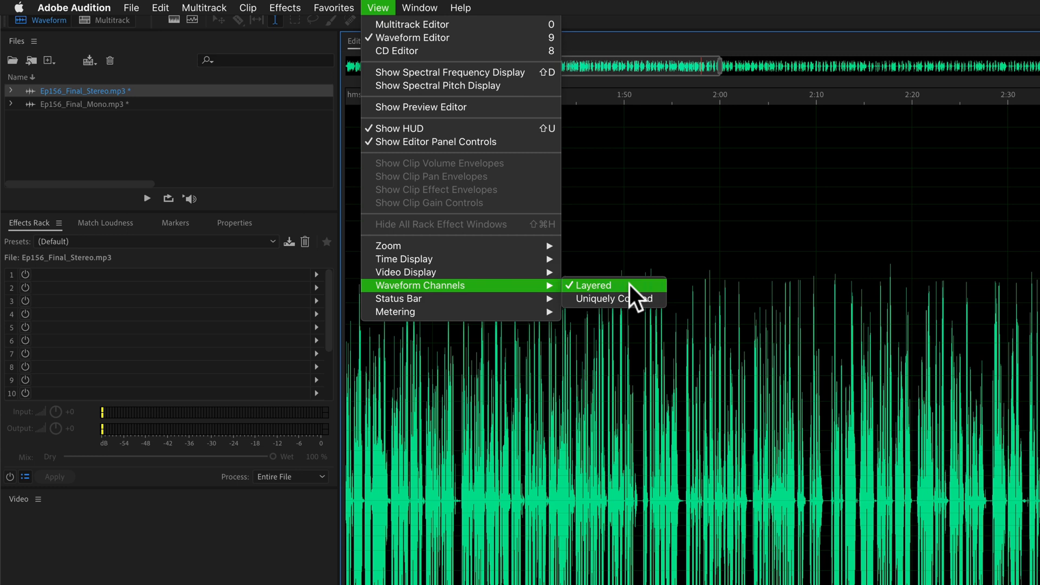
mouse_move(636, 302)
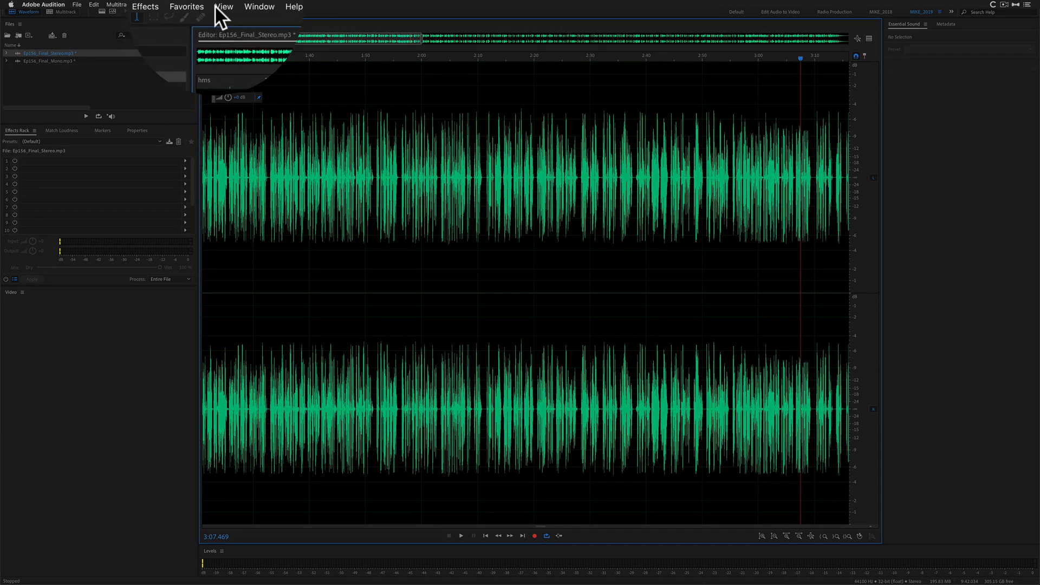
left_click(224, 6)
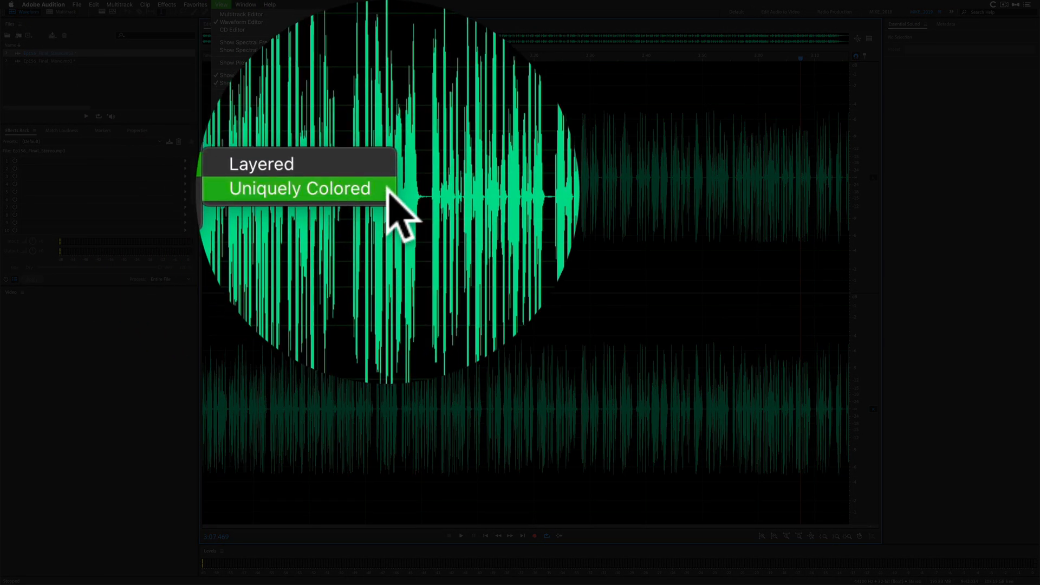
left_click(298, 189)
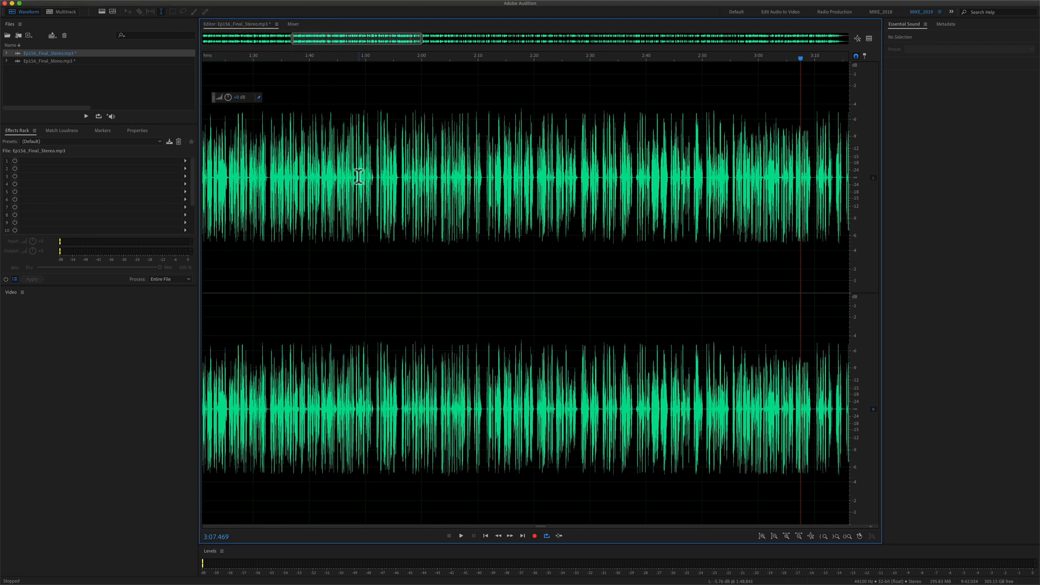
left_click(216, 4)
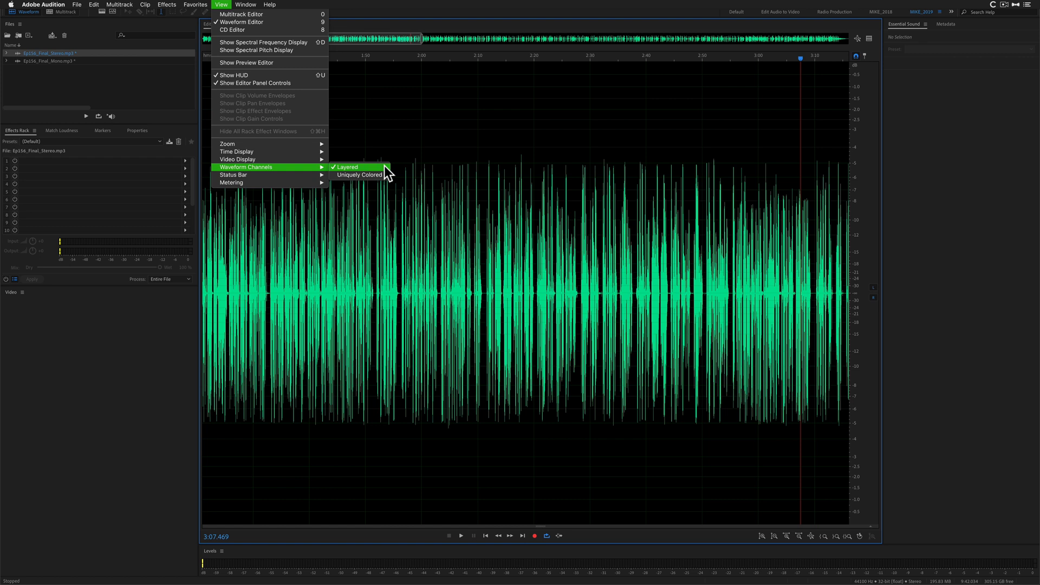
left_click(359, 174)
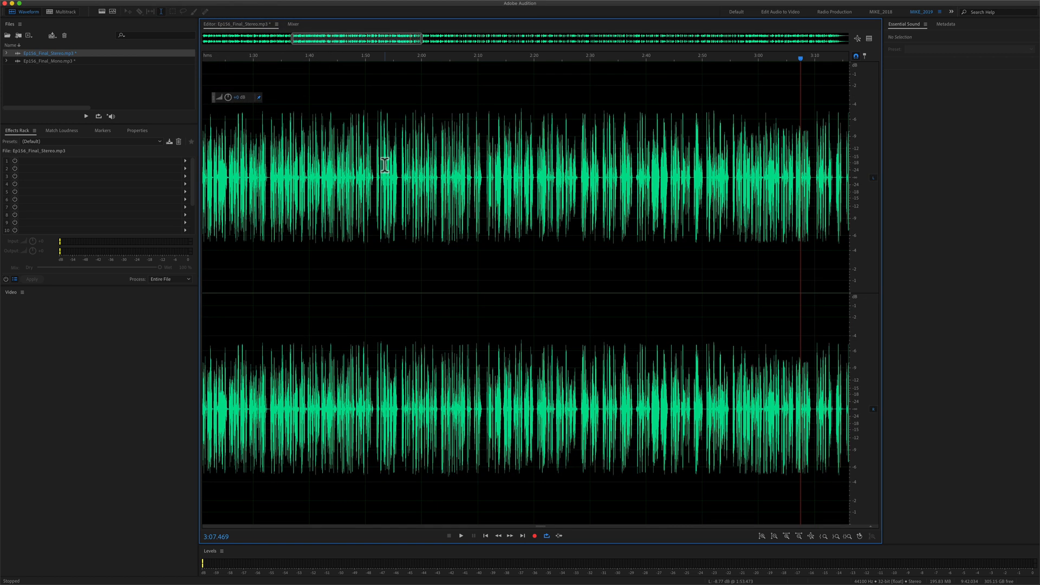